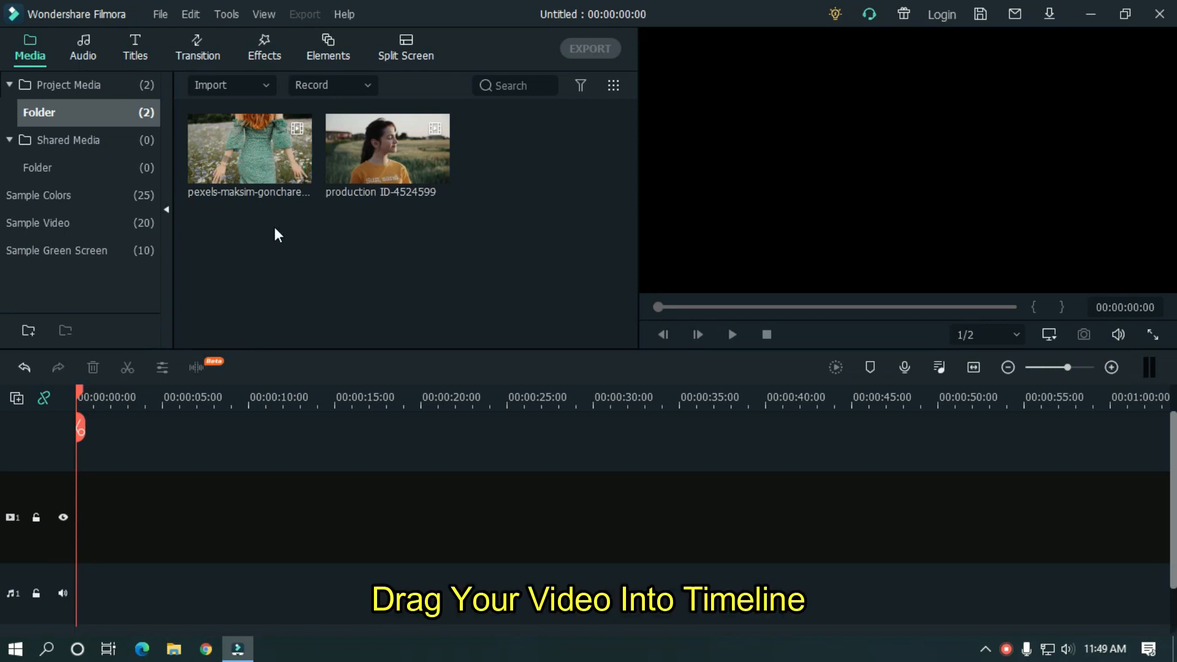
{"action": "mouse_move", "coordinate": [385, 169]}
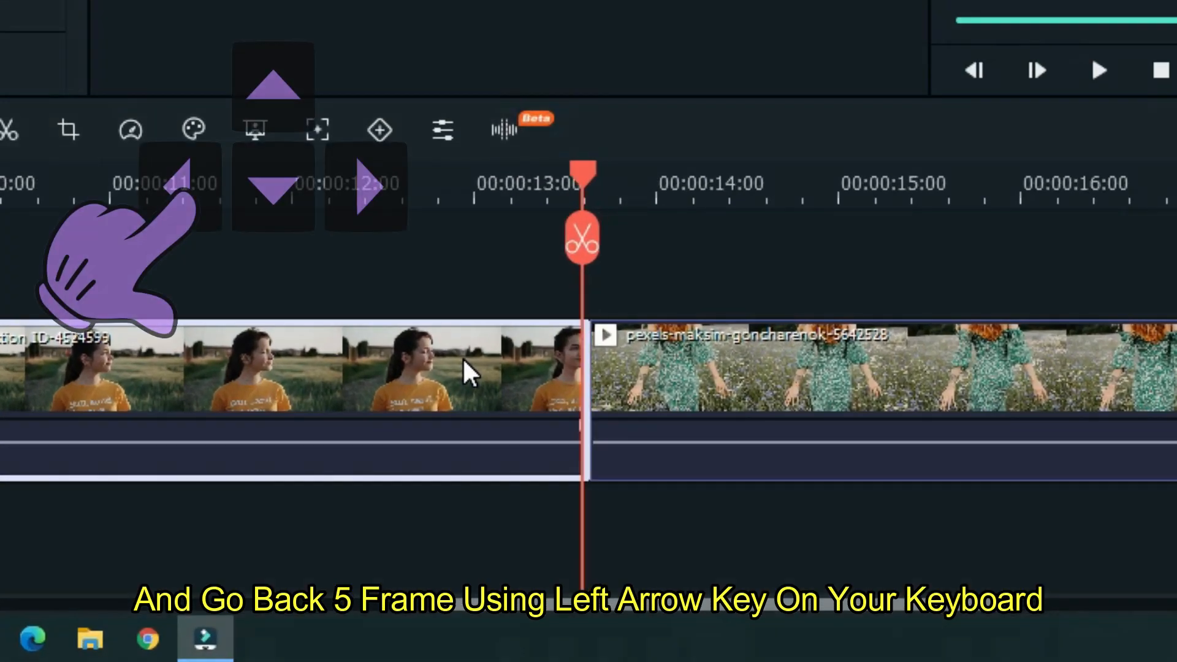
- Step the playhead back frame by frame to sit just before the cut
{"action": "key", "text": "left"}
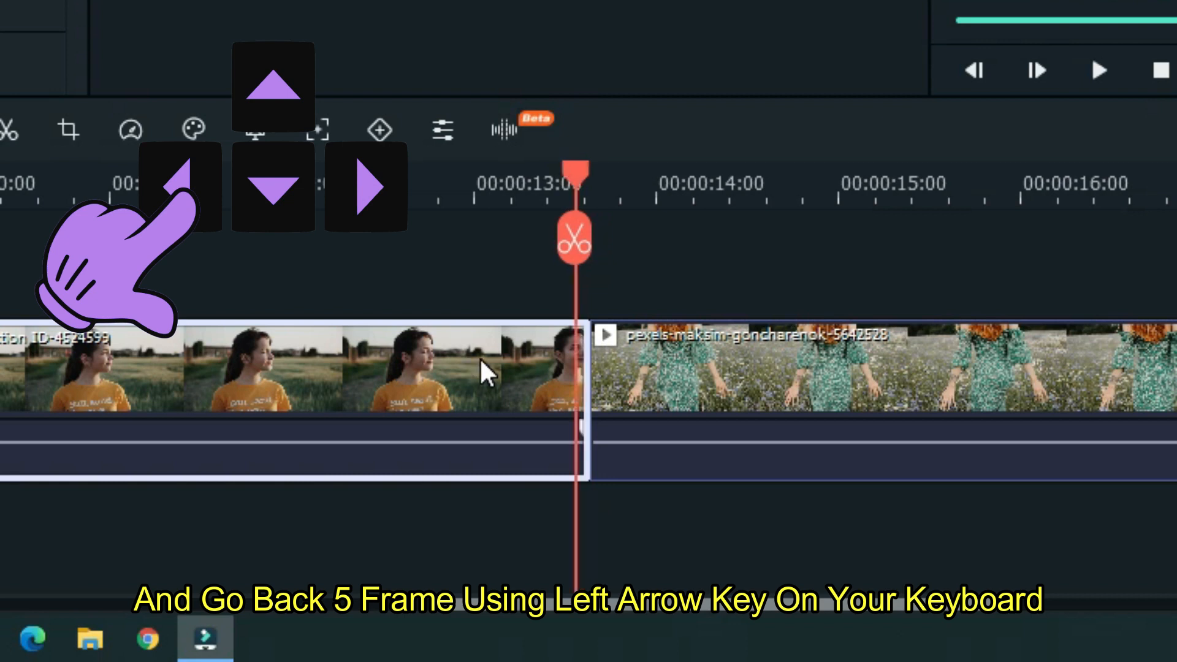
{"action": "key", "text": "left"}
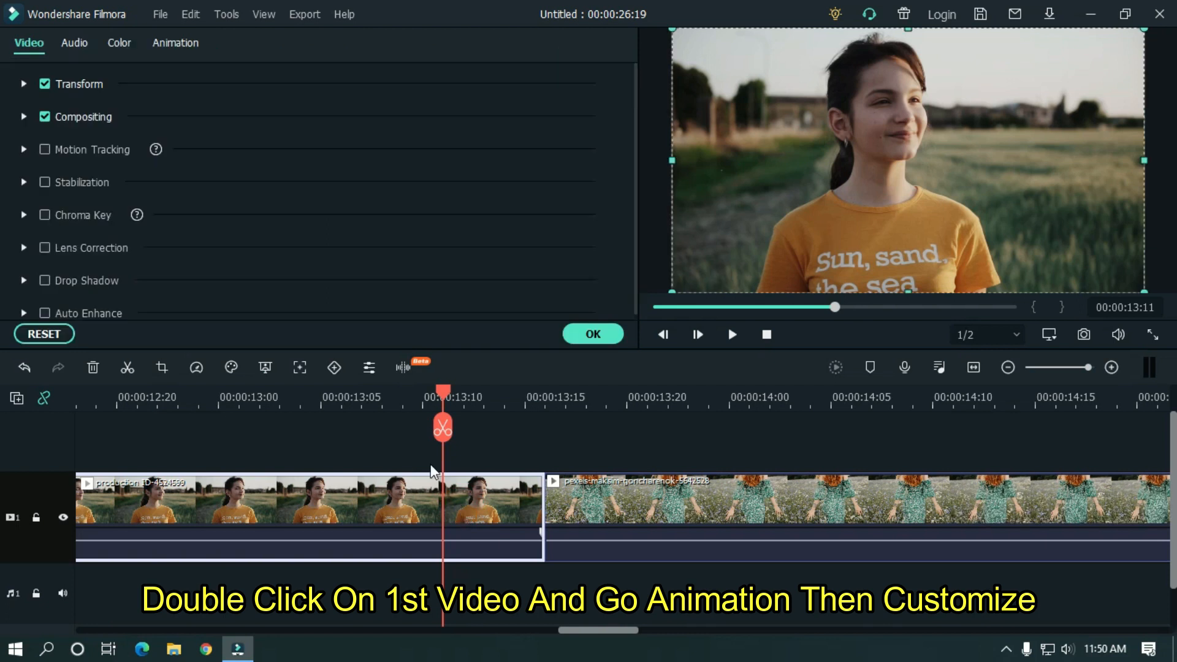
- Add a custom scale keyframe to the first clip in its Animation settings
{"action": "left_click", "coordinate": [176, 43]}
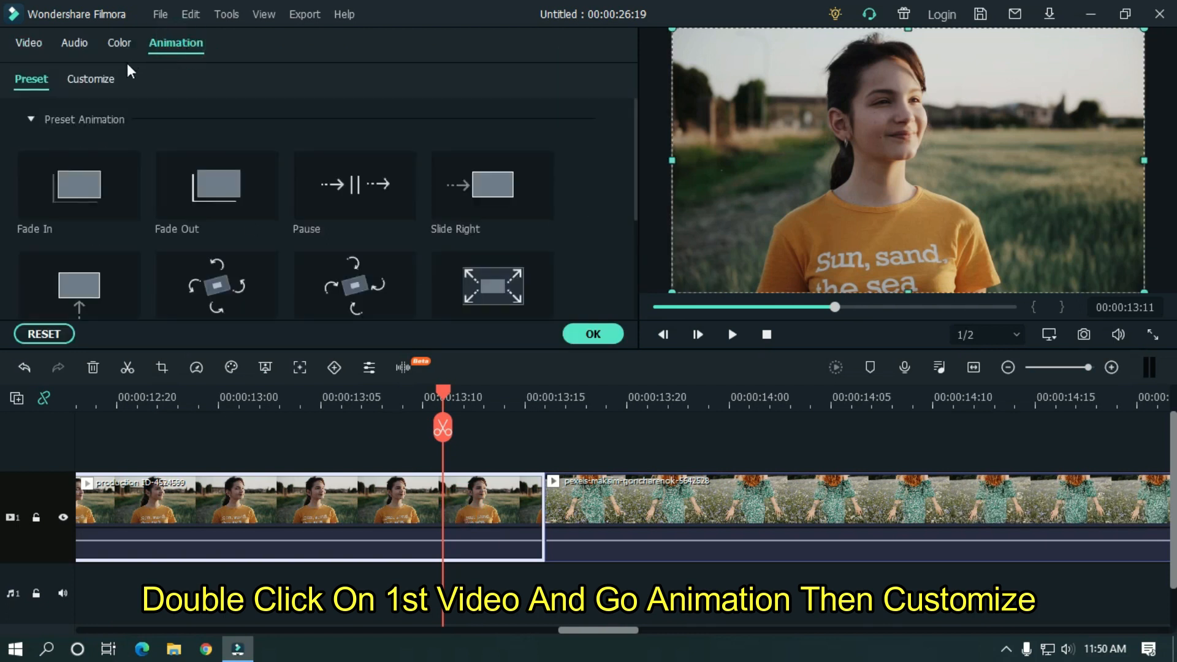
{"action": "left_click", "coordinate": [90, 80]}
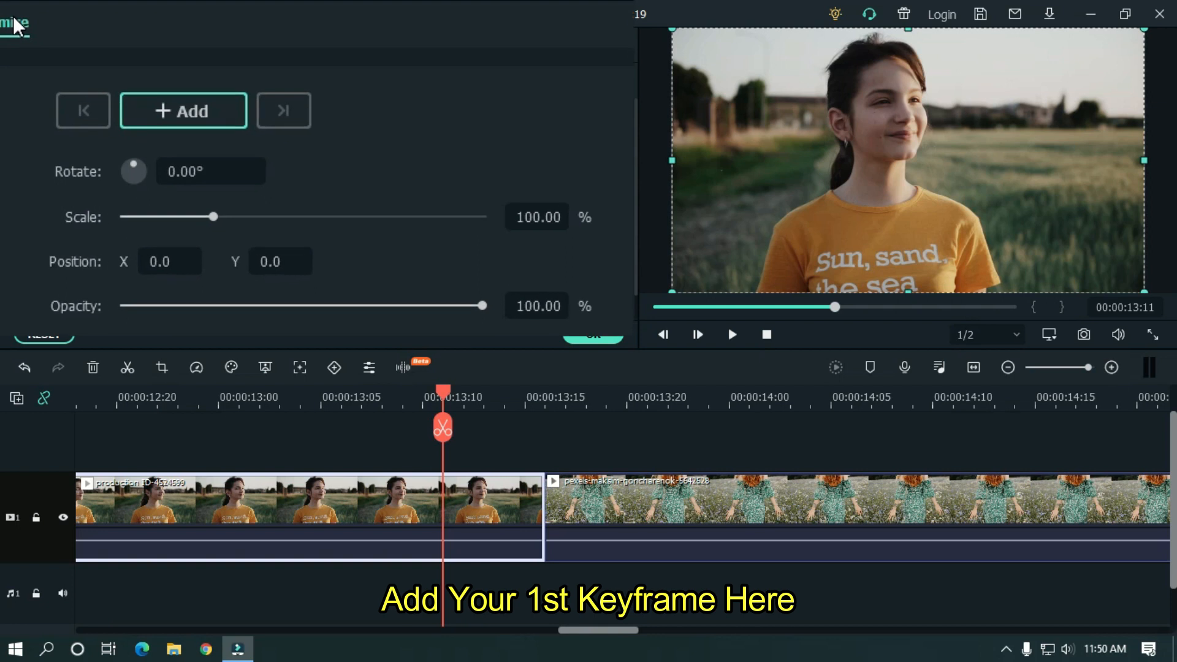
{"action": "left_click", "coordinate": [183, 110]}
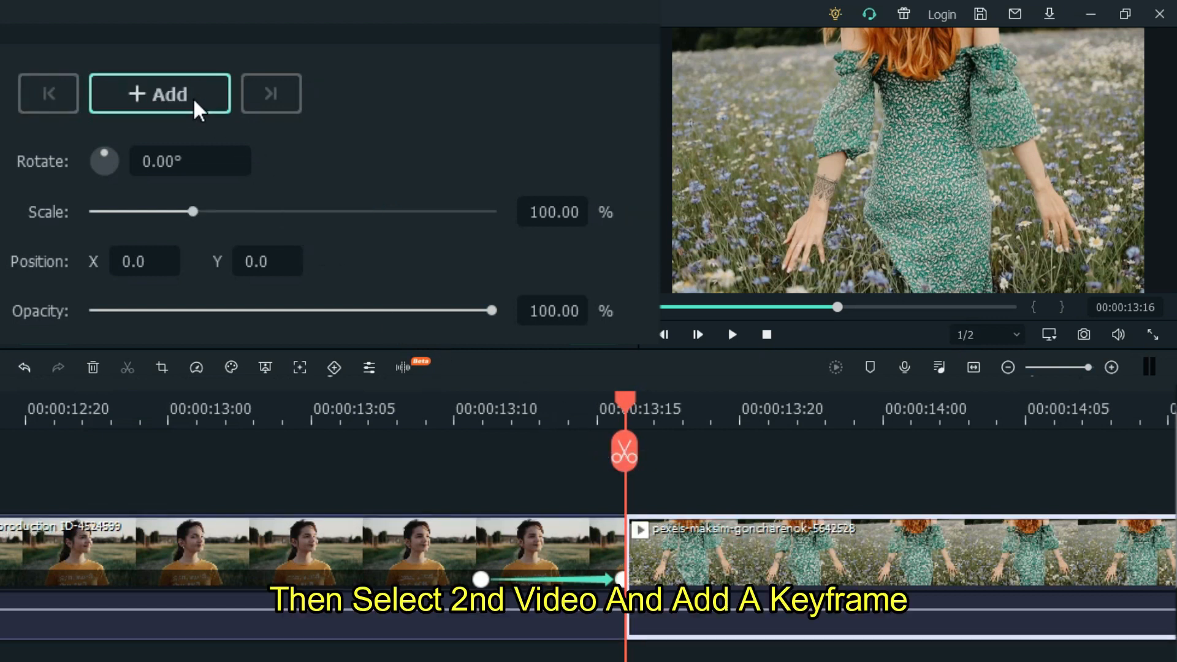
- Keyframe the second clip's start at 300% scale, resetting to 100% a few frames later
{"action": "left_click", "coordinate": [160, 93]}
{"action": "type", "text": "300"}
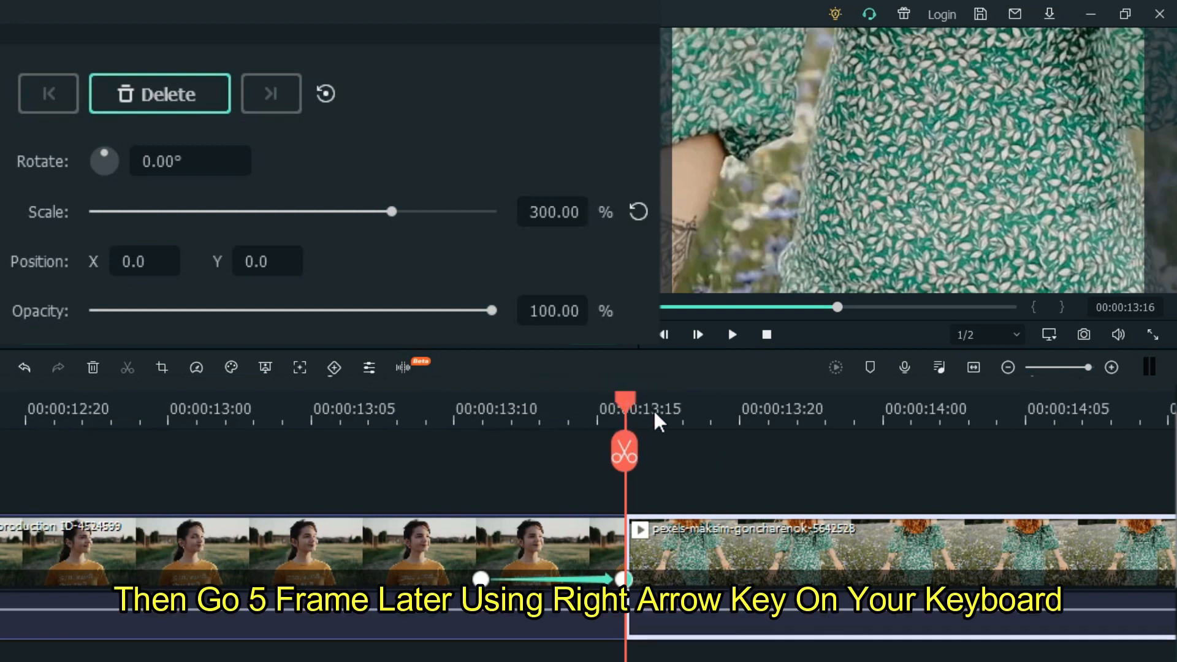
{"action": "key", "text": "right"}
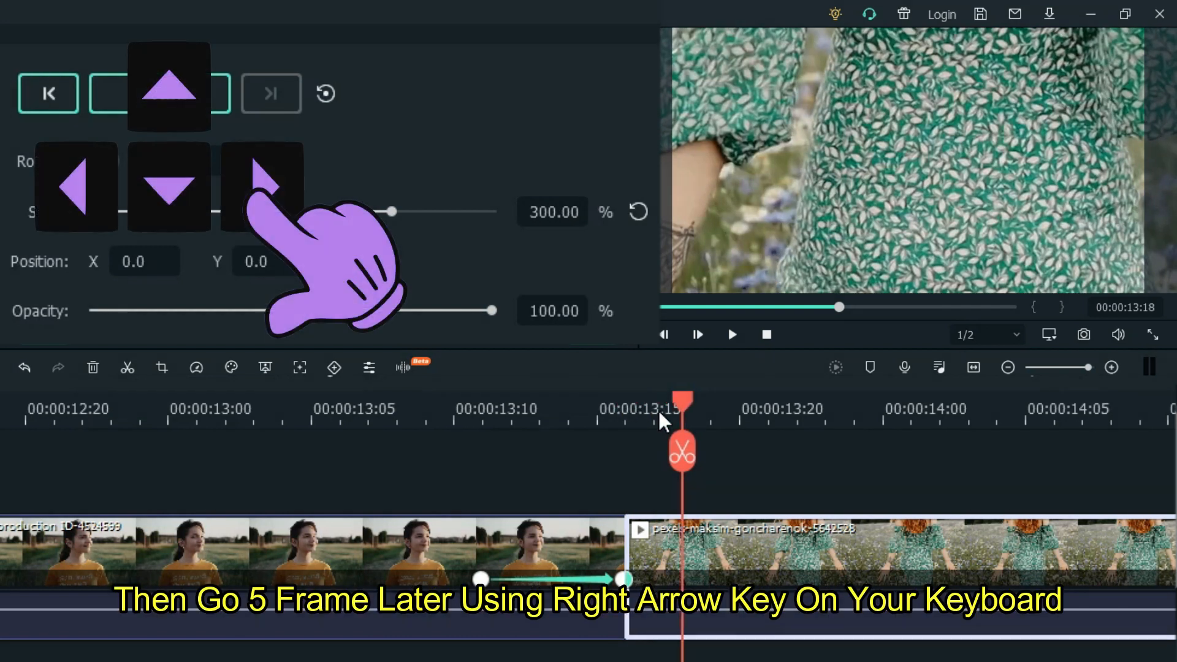
{"action": "key", "text": "right"}
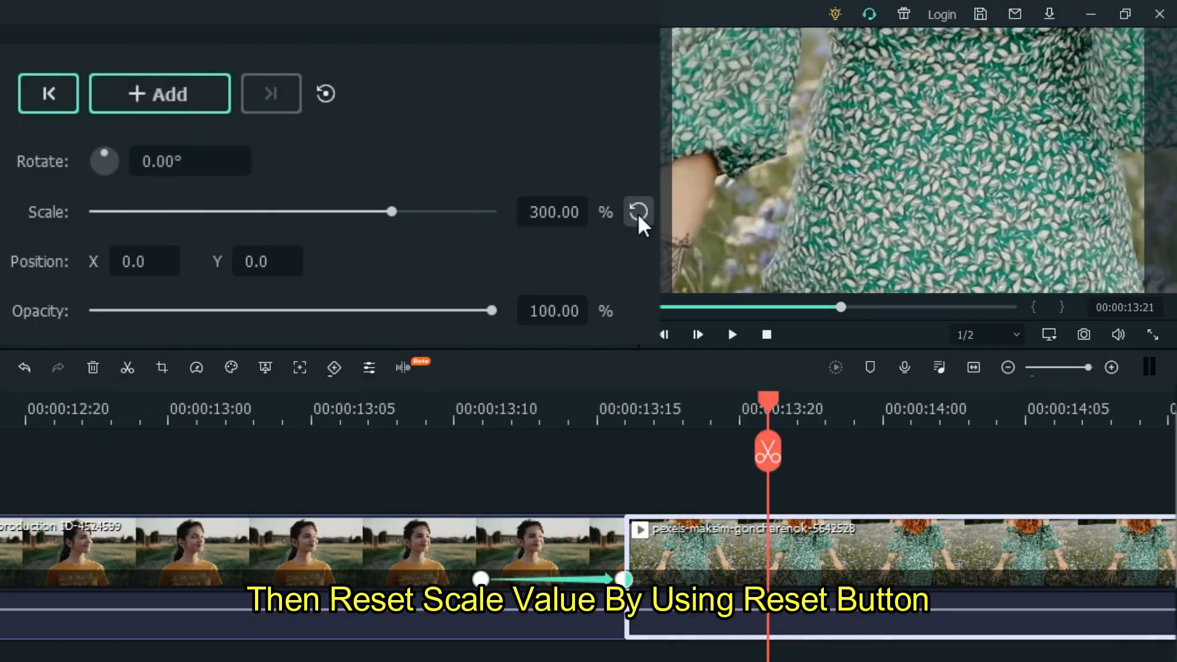
{"action": "left_click", "coordinate": [638, 212]}
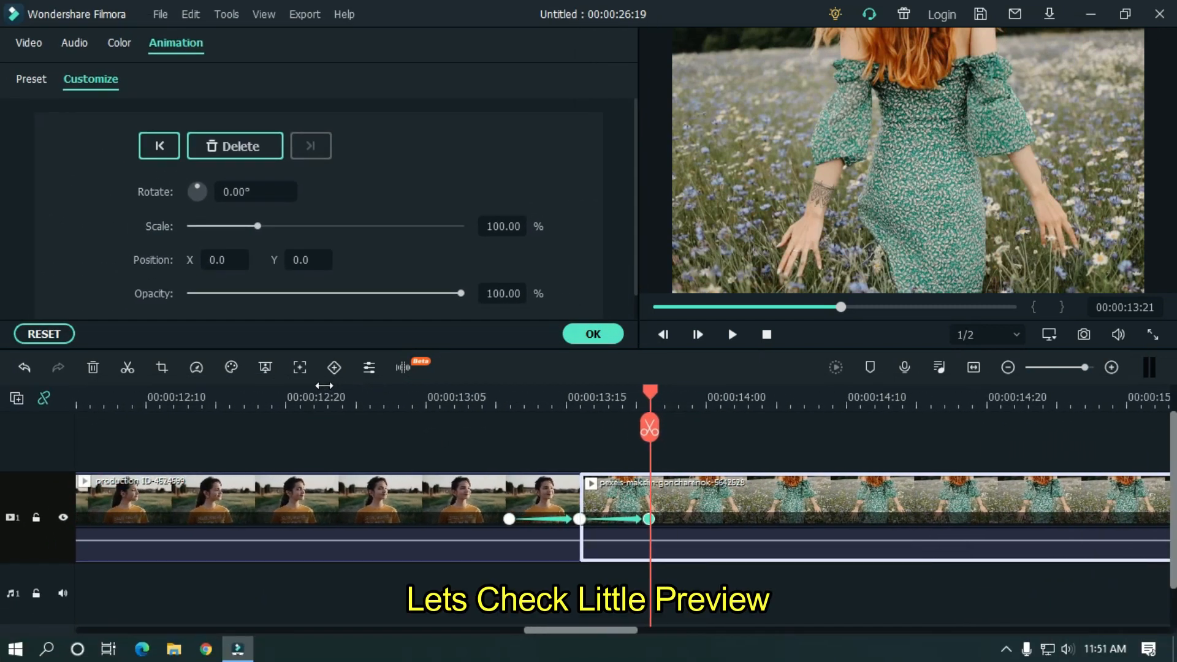
- Preview the zoom animation, then confirm it with OK to close the editor
{"action": "left_click", "coordinate": [731, 334]}
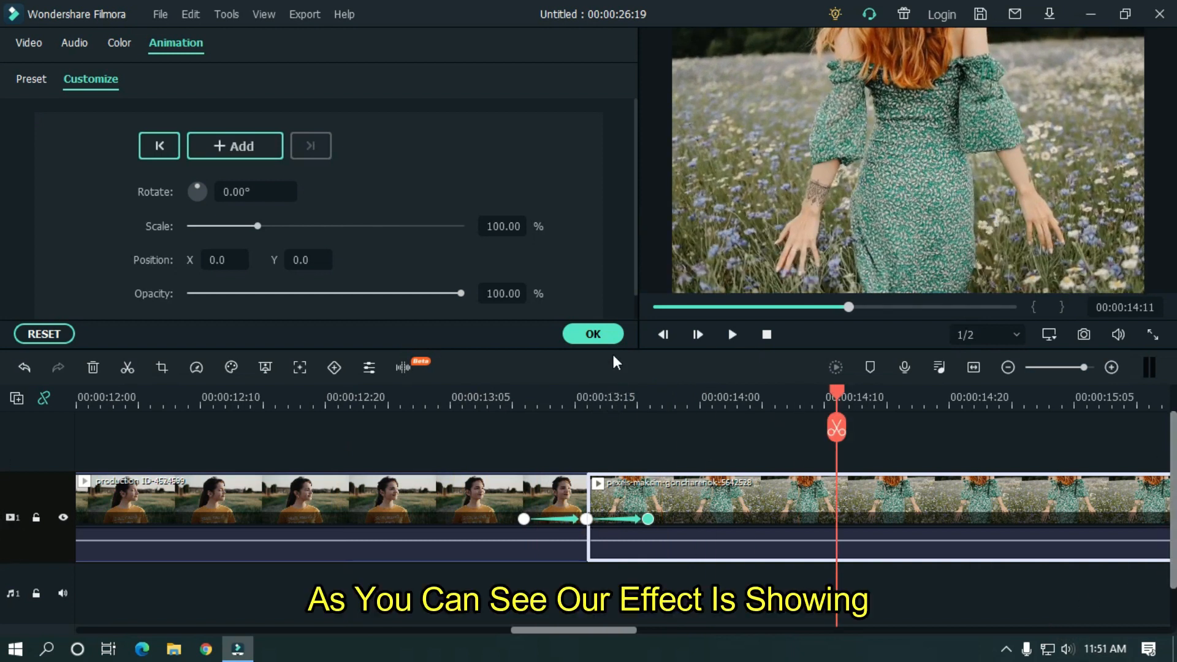
{"action": "left_click", "coordinate": [592, 333]}
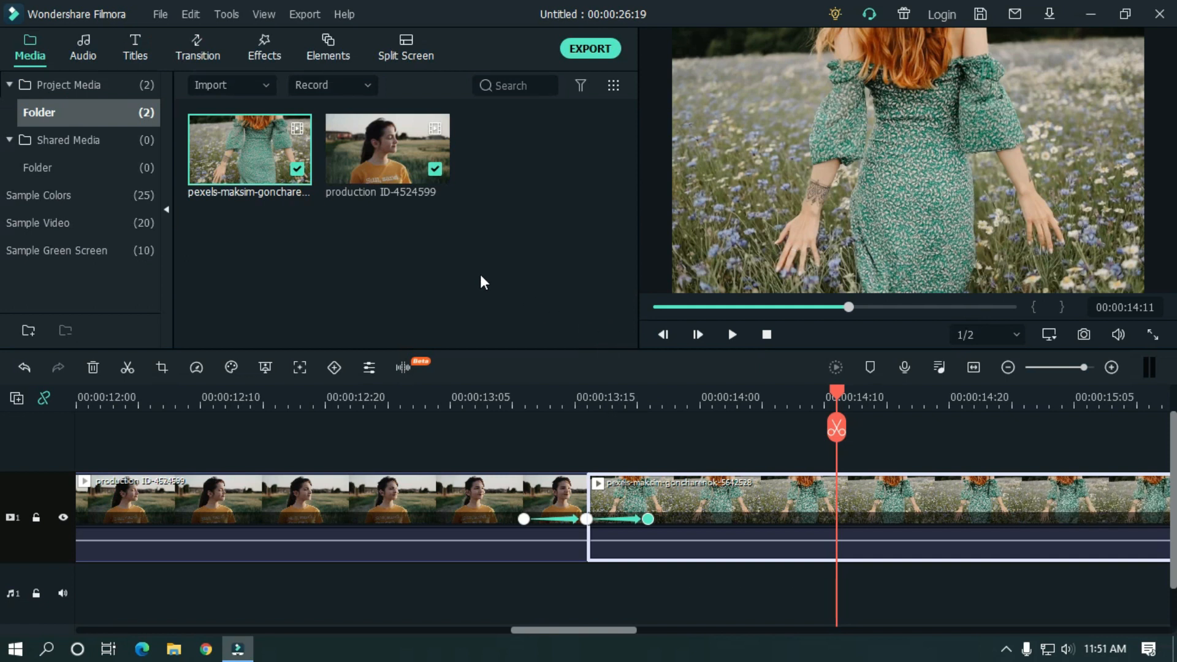
- Search effects for 'bl' and split the Blur effect at the playhead around the cut
{"action": "left_click", "coordinate": [263, 47]}
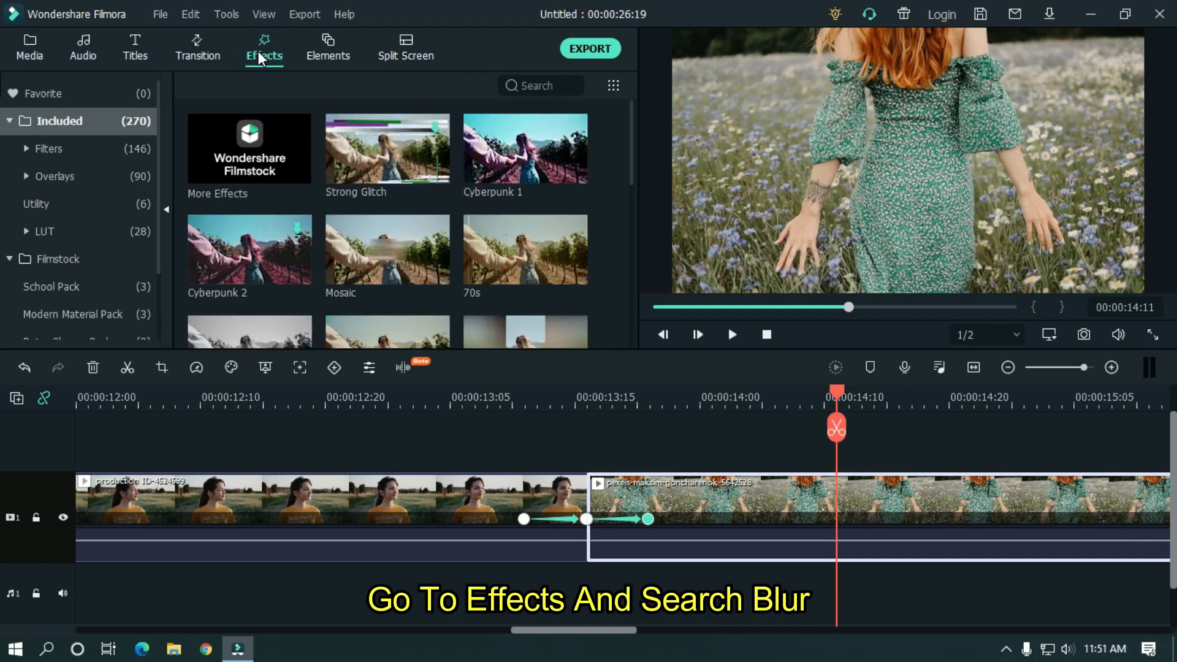
{"action": "left_click", "coordinate": [534, 85]}
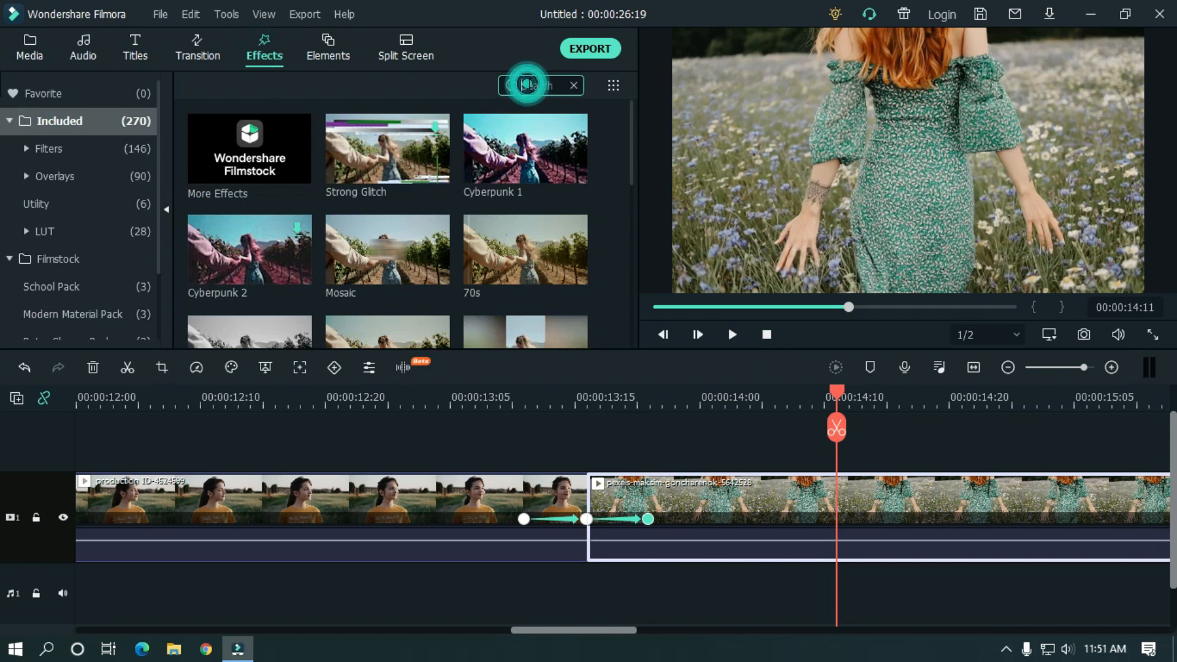
{"action": "type", "text": "bl"}
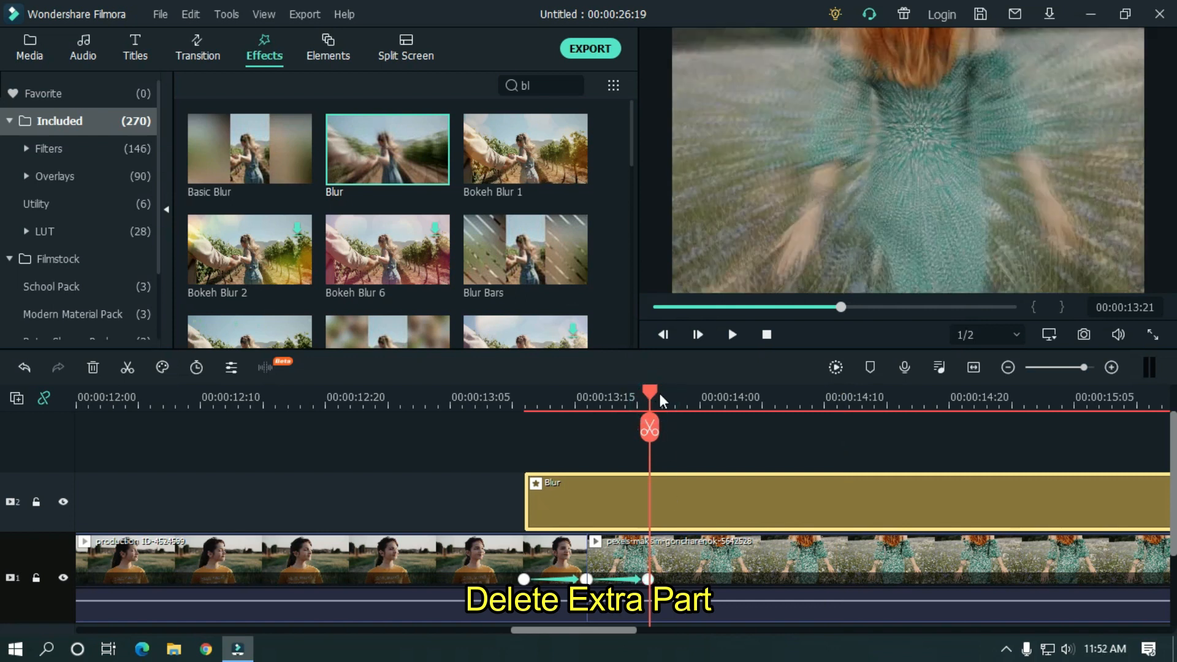
{"action": "left_click", "coordinate": [648, 427]}
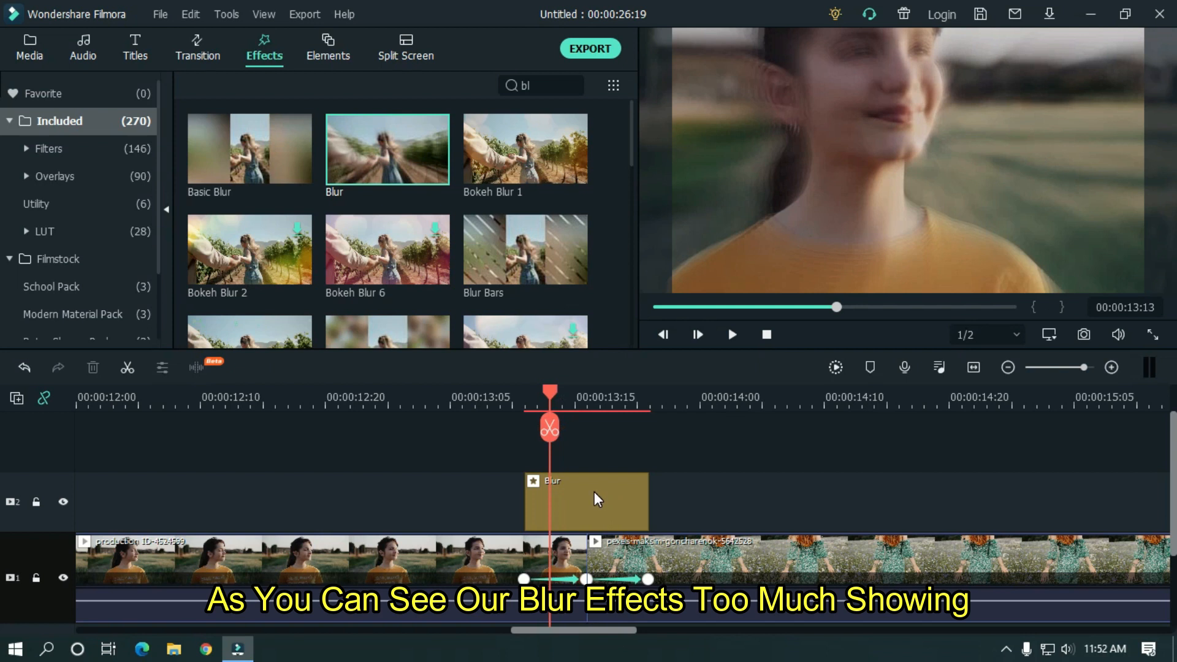
- Open the Blur effect's settings and lower its Alpha to 40
{"action": "double_click", "coordinate": [586, 501]}
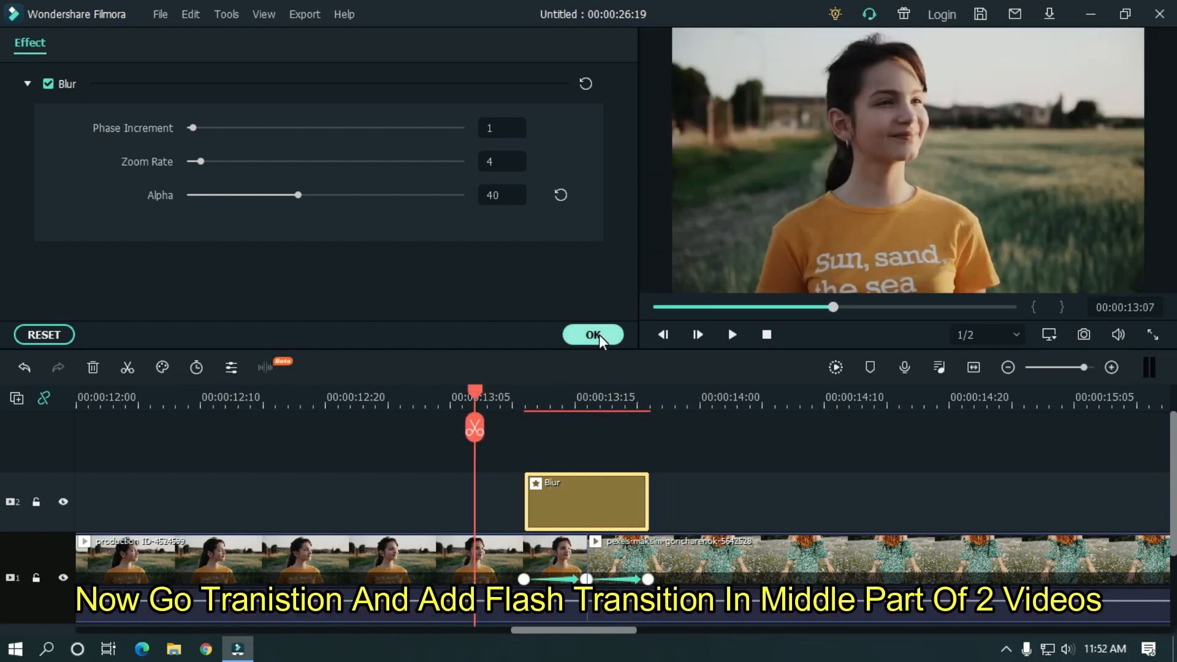
- Confirm the blur, place a Flash transition between the clips, and render the preview
{"action": "left_click", "coordinate": [592, 334]}
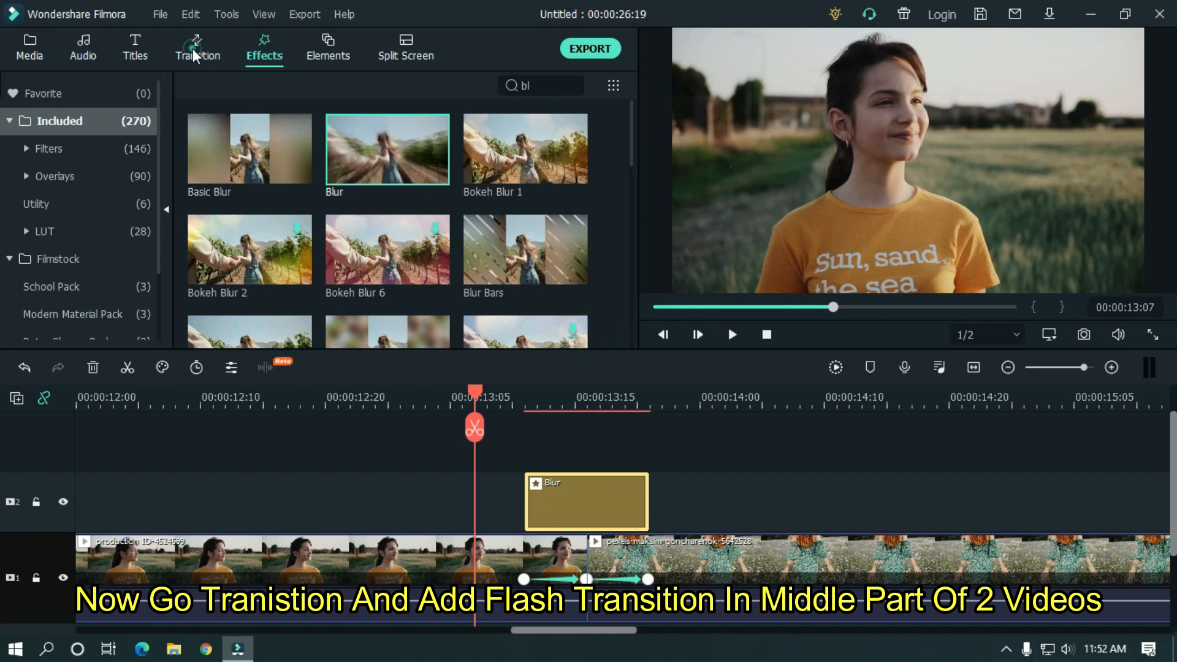
{"action": "left_click", "coordinate": [198, 48]}
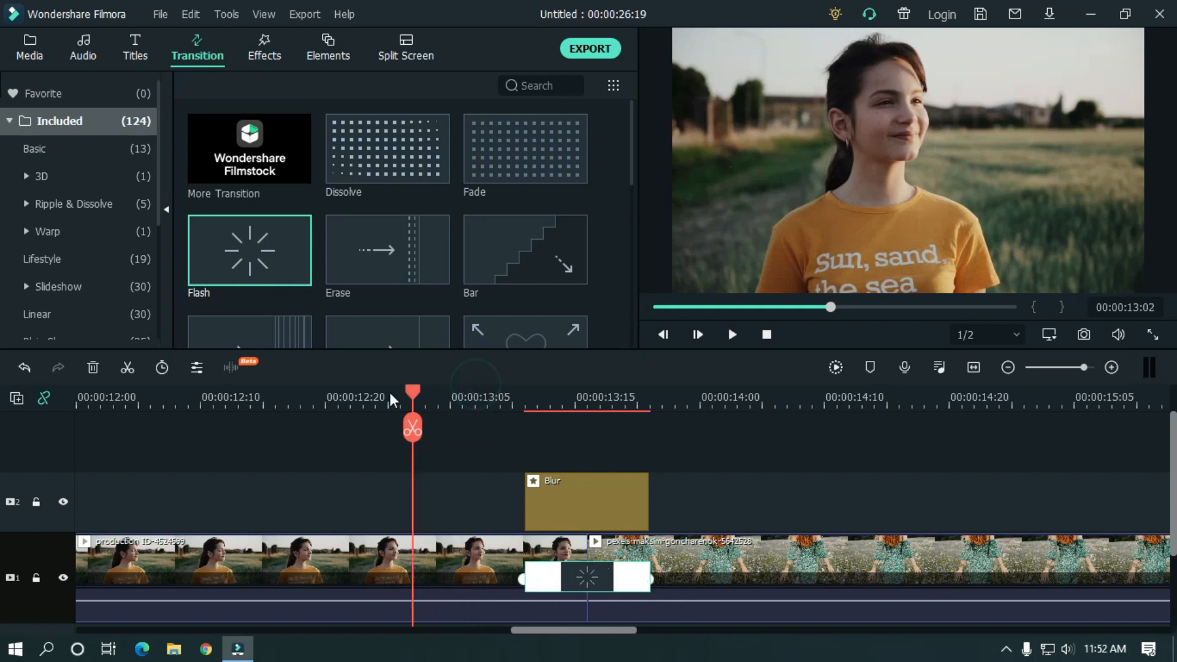
{"action": "left_click", "coordinate": [835, 367]}
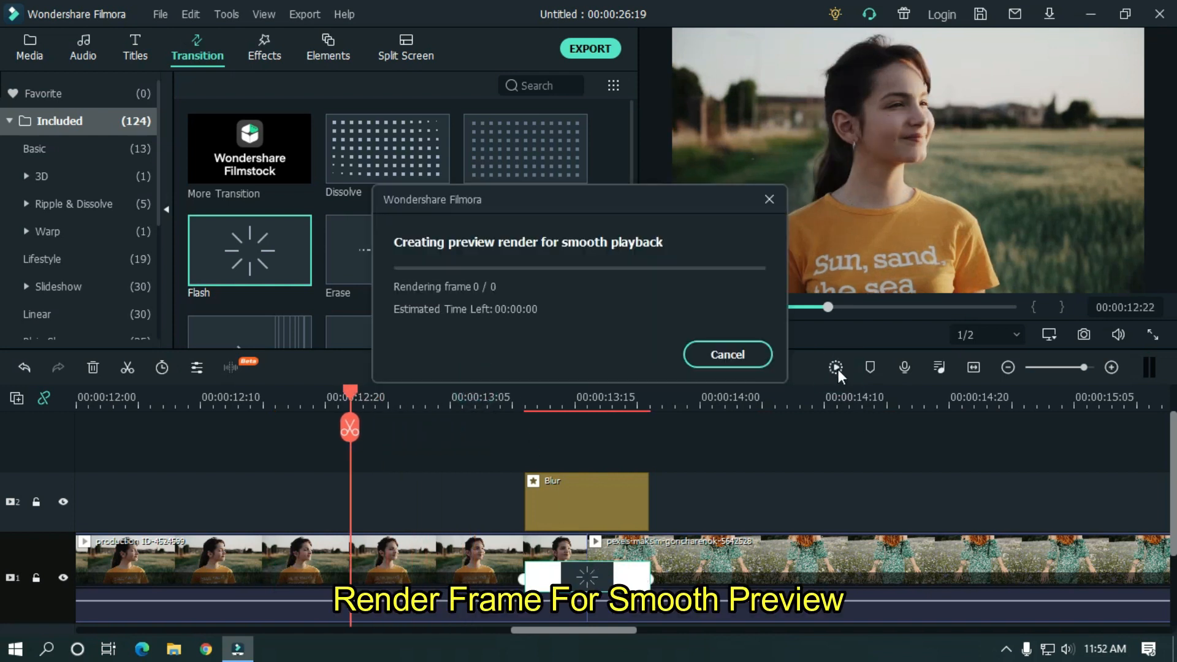
{"action": "left_click", "coordinate": [725, 355]}
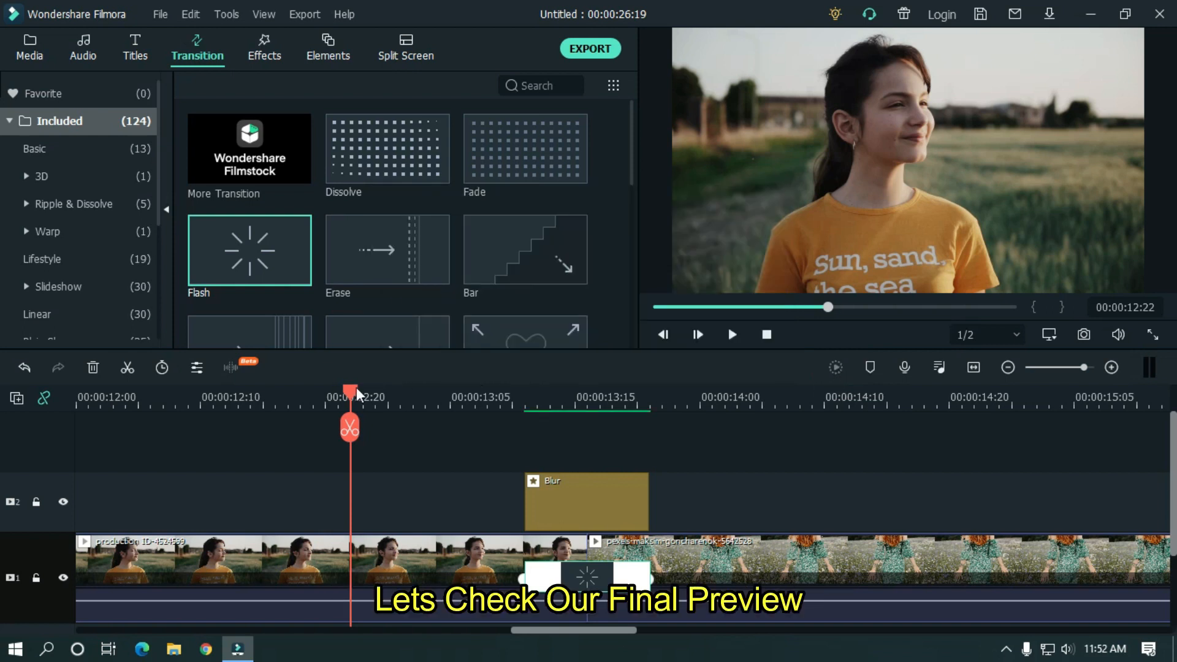
- Preview, render the widened transition and blur section, then replay from before the cut
{"action": "left_click", "coordinate": [731, 335]}
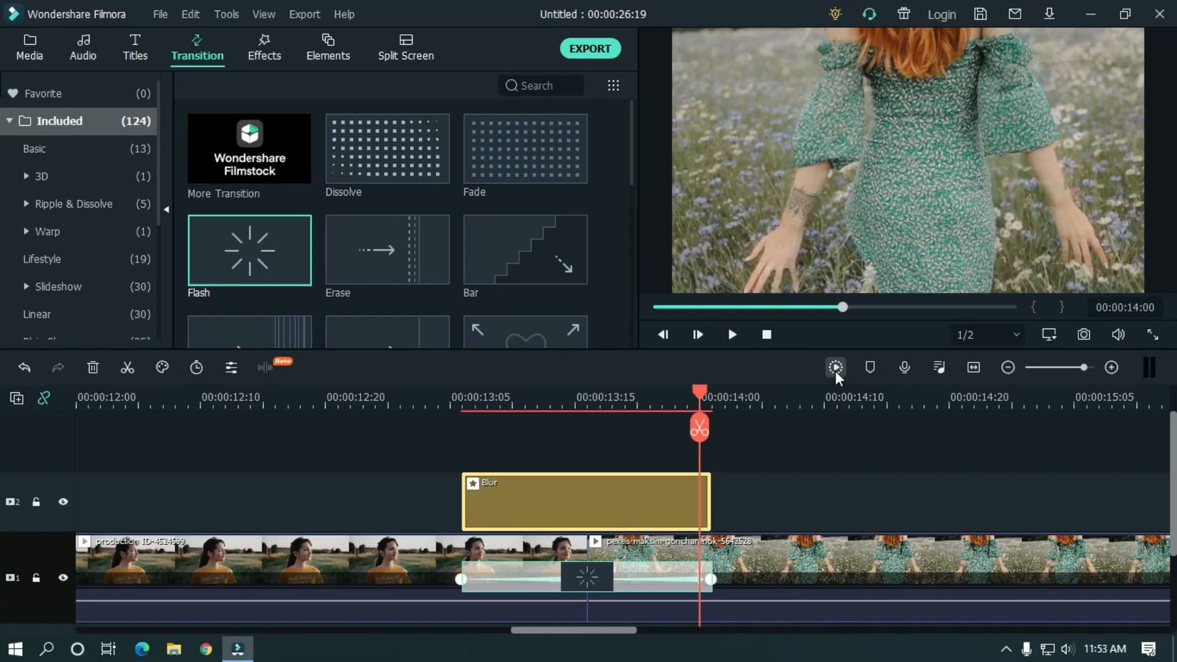
{"action": "left_click", "coordinate": [835, 368]}
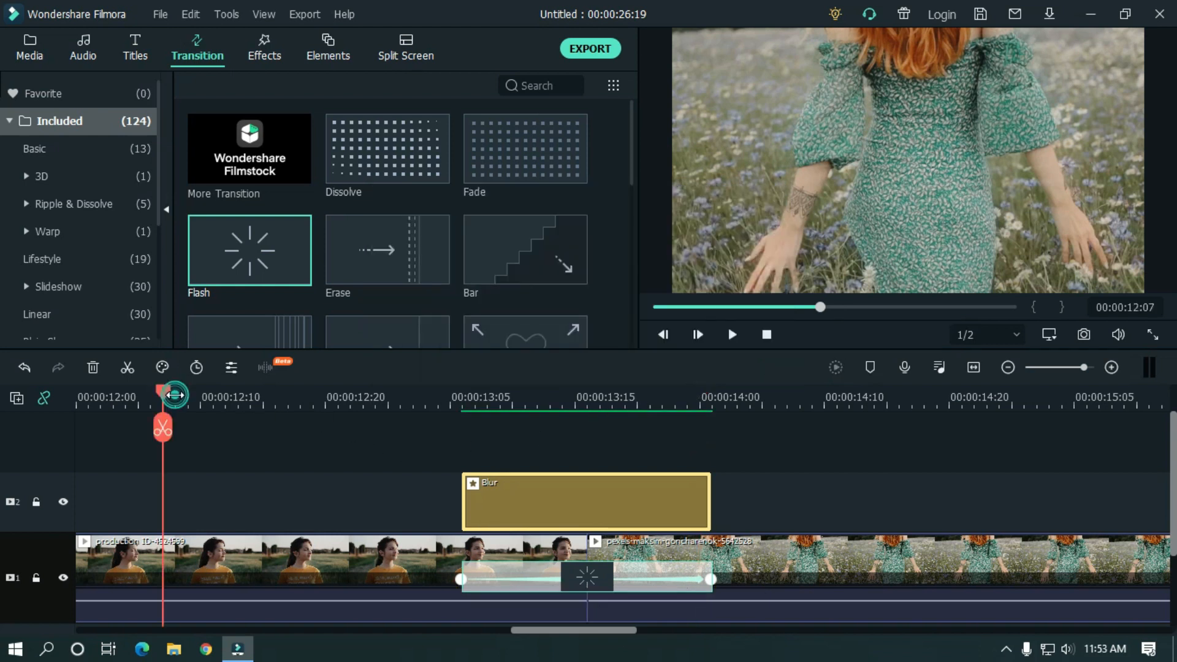
{"action": "left_click", "coordinate": [730, 334]}
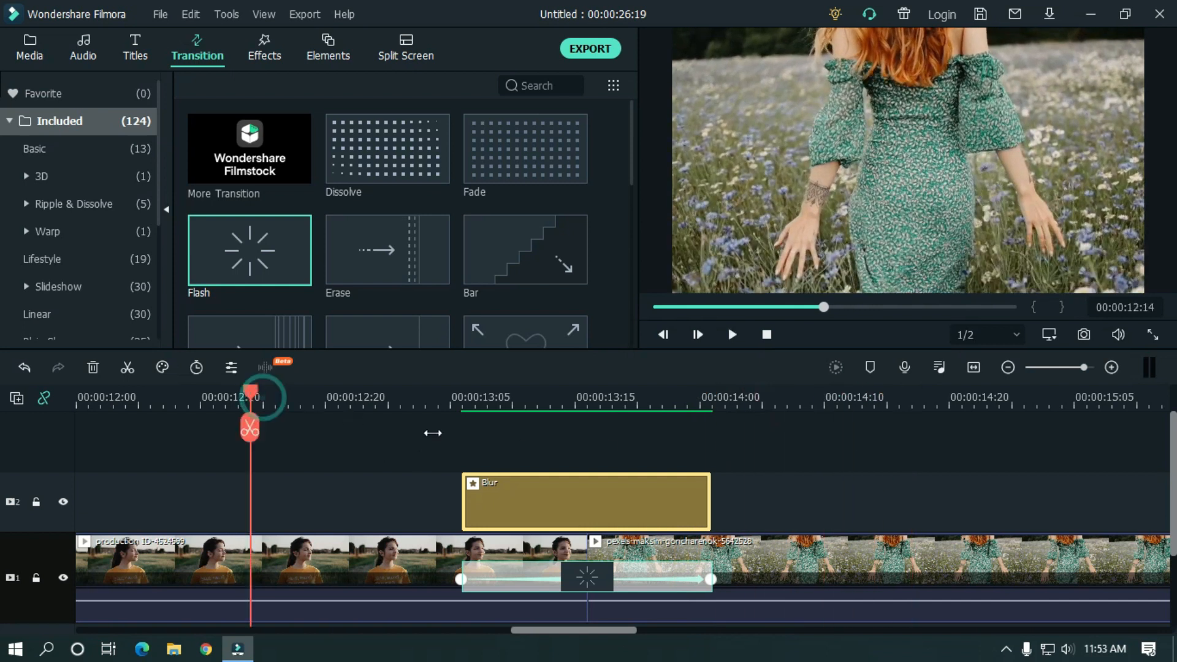
{"action": "left_click", "coordinate": [731, 335]}
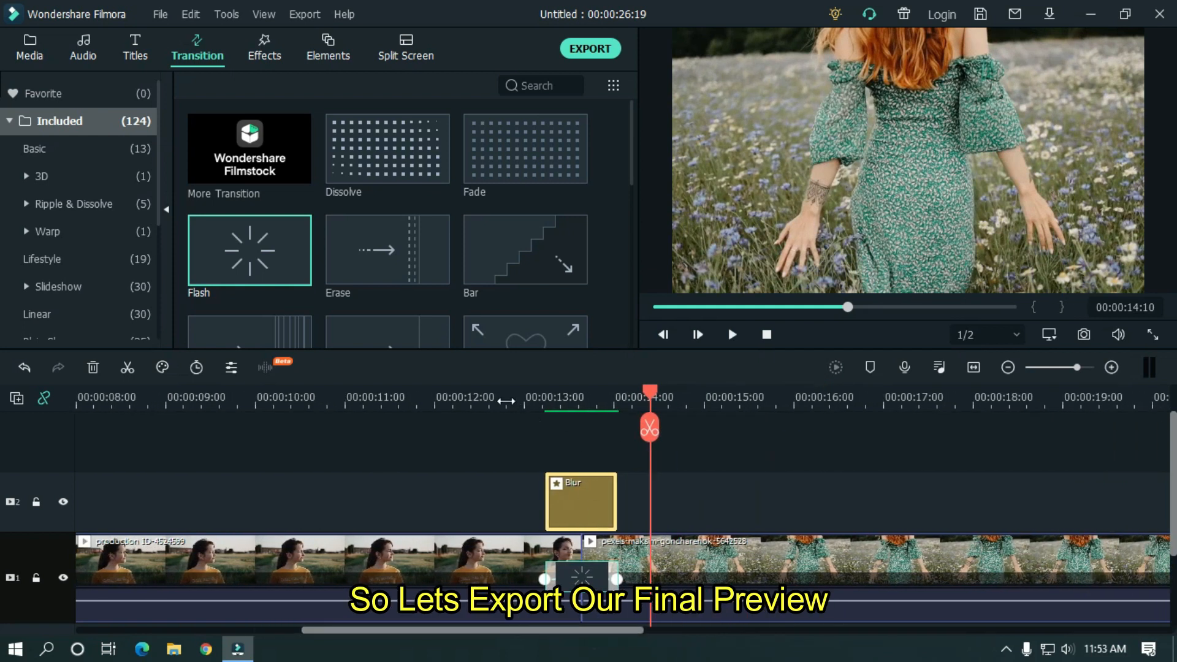
- Stop playback and name the MP4 export 'Flash Zoom Transition'
{"action": "left_click", "coordinate": [731, 334]}
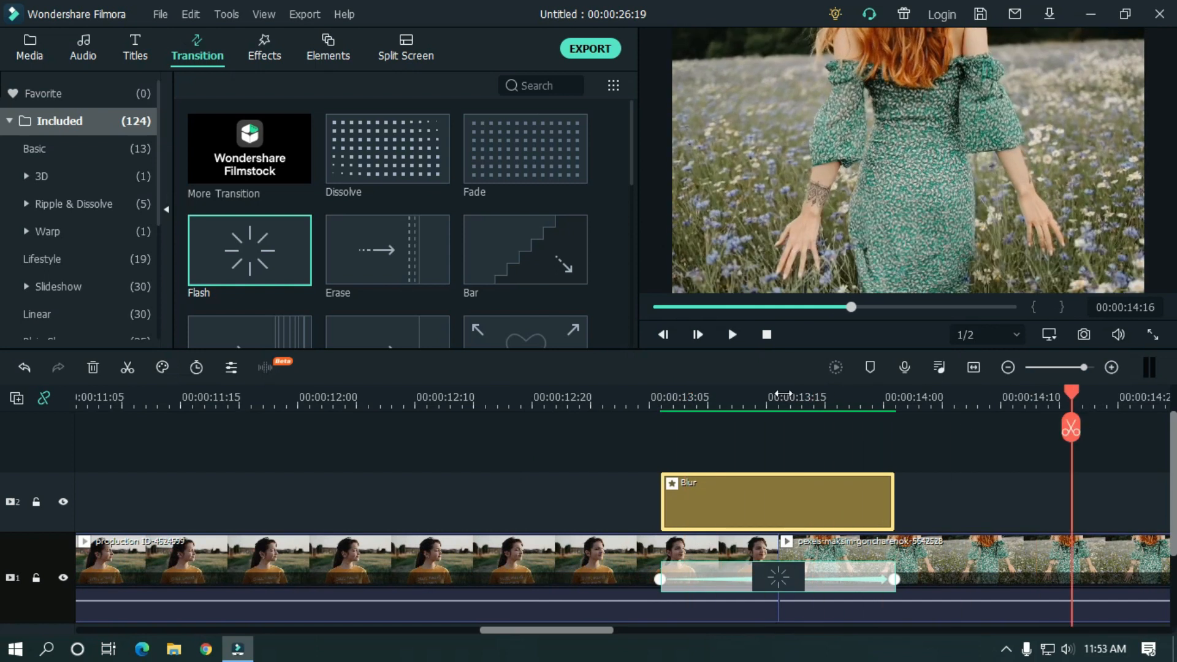
{"action": "left_click", "coordinate": [589, 48]}
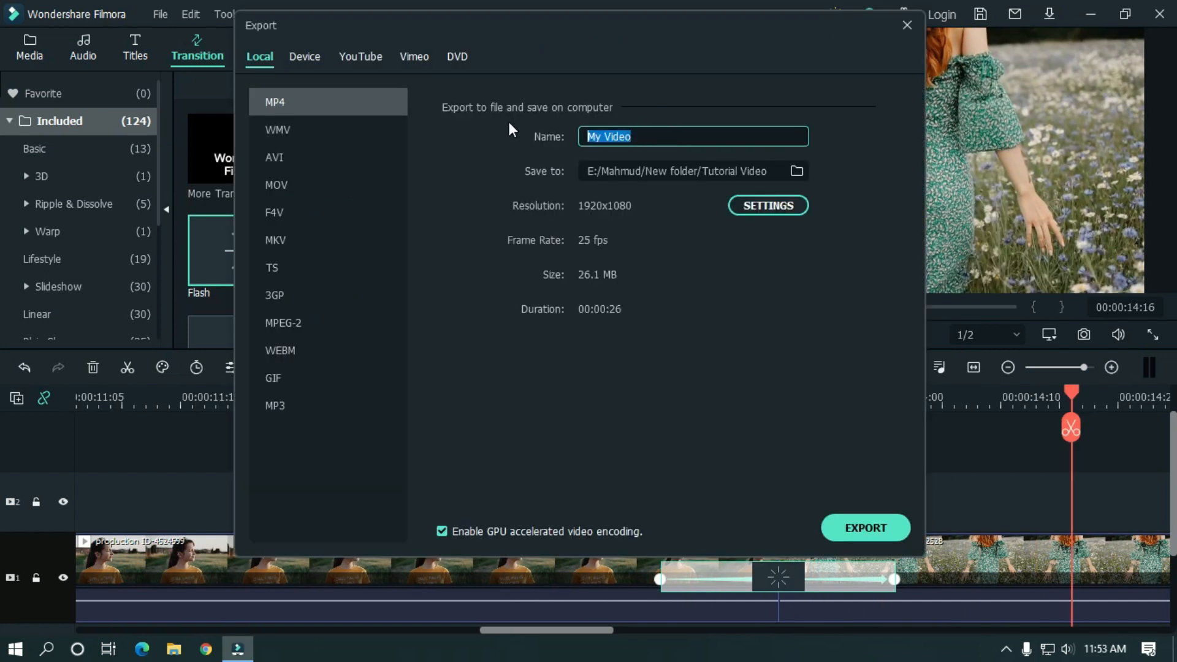
{"action": "type", "text": "Flash Zoom Transition"}
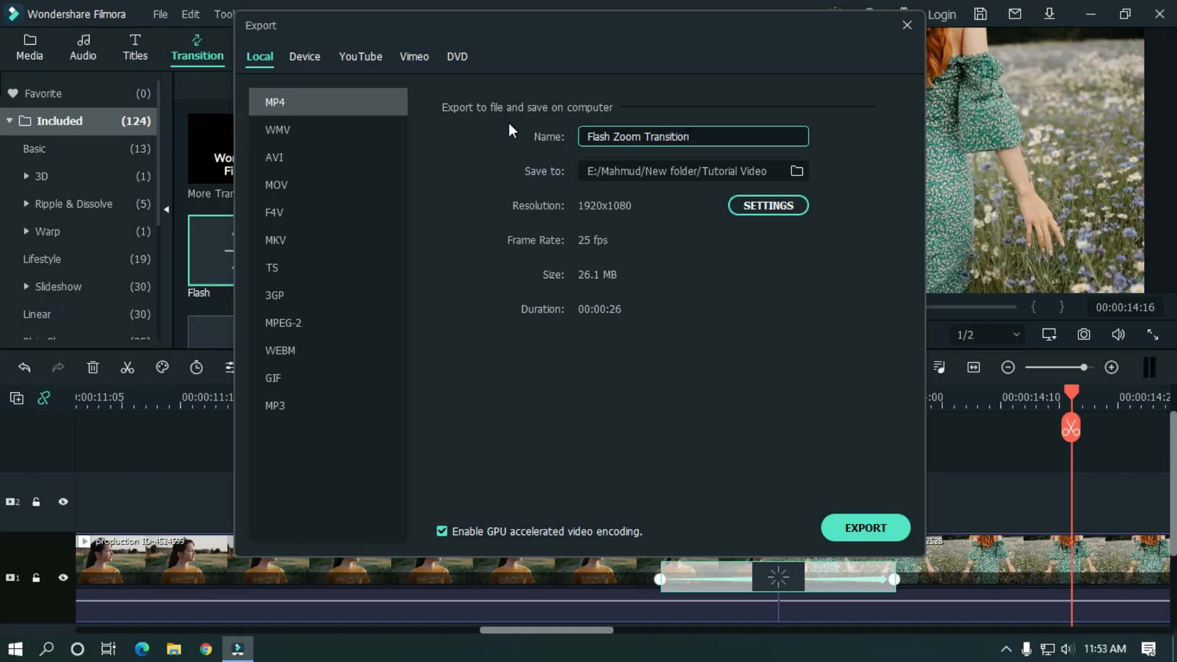